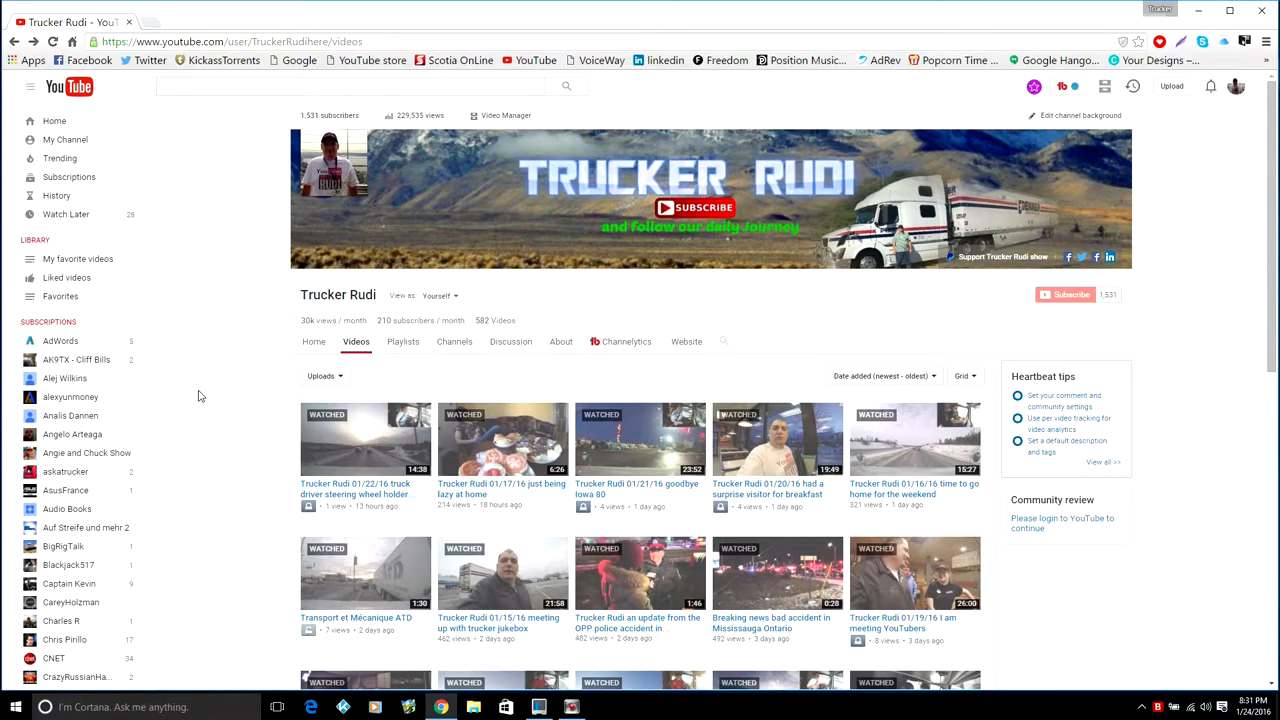
pyautogui.moveTo(1220, 350)
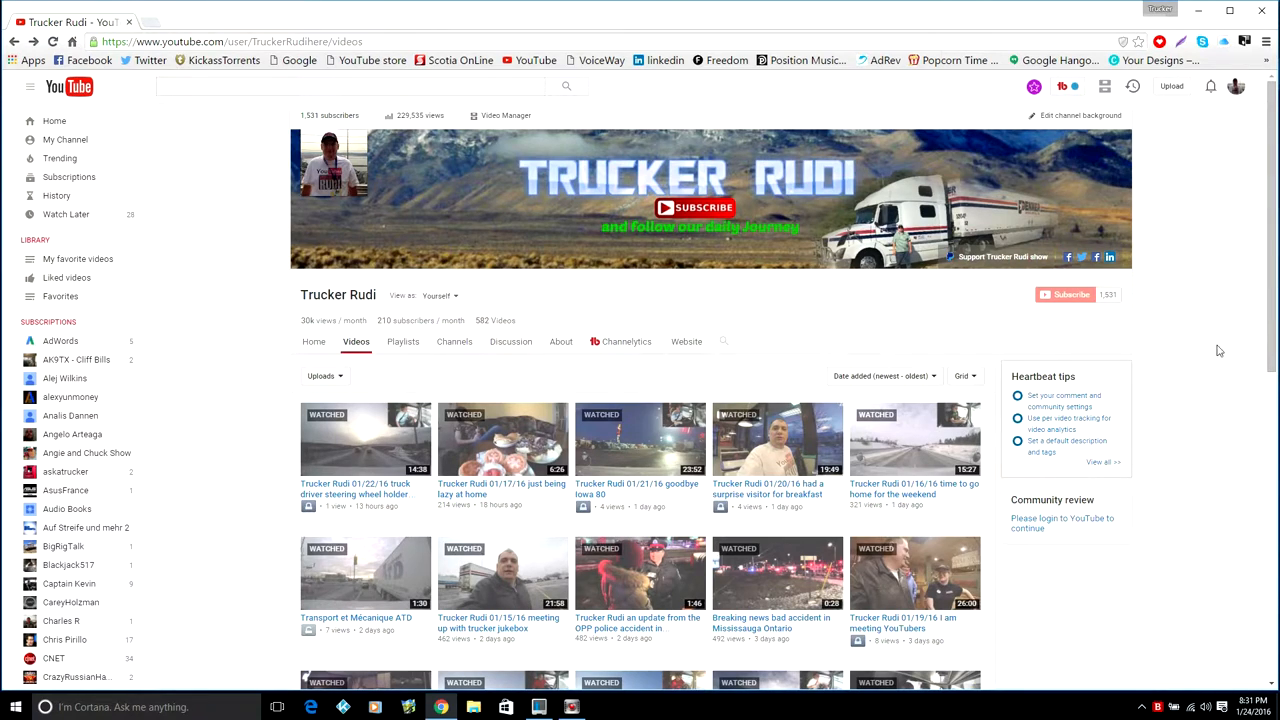
pyautogui.moveTo(1188, 372)
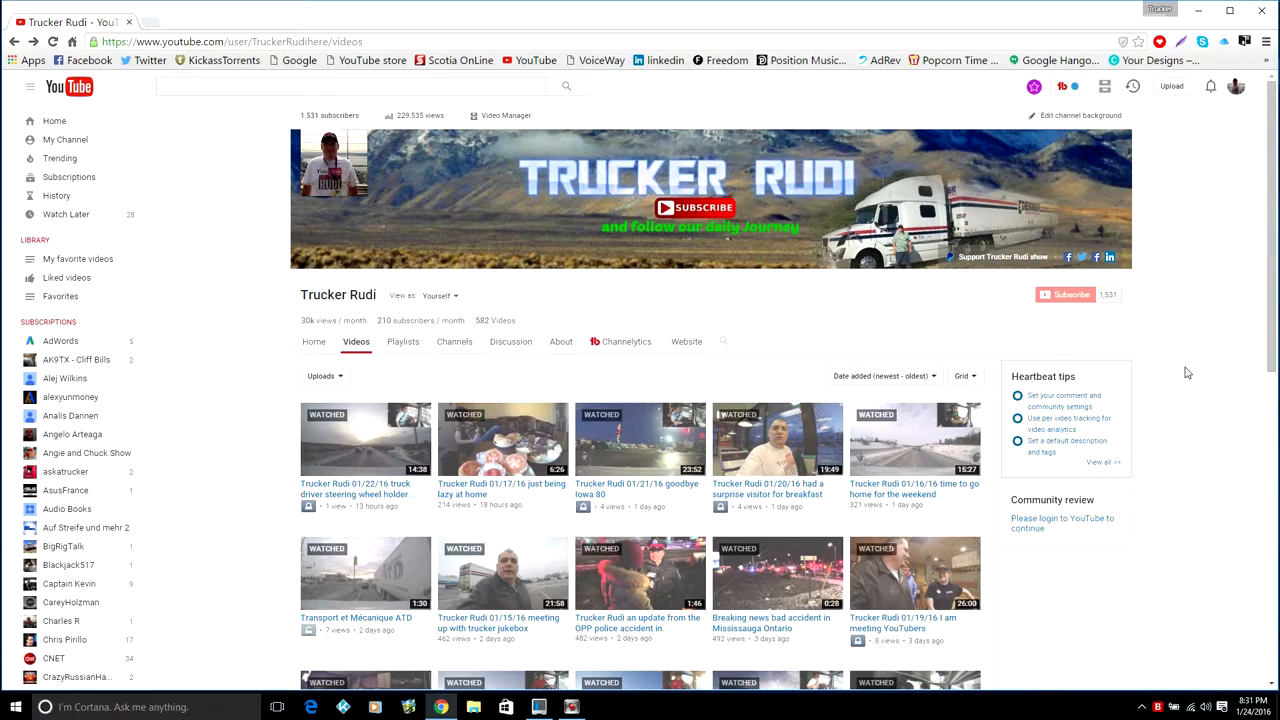
pyautogui.moveTo(1156, 376)
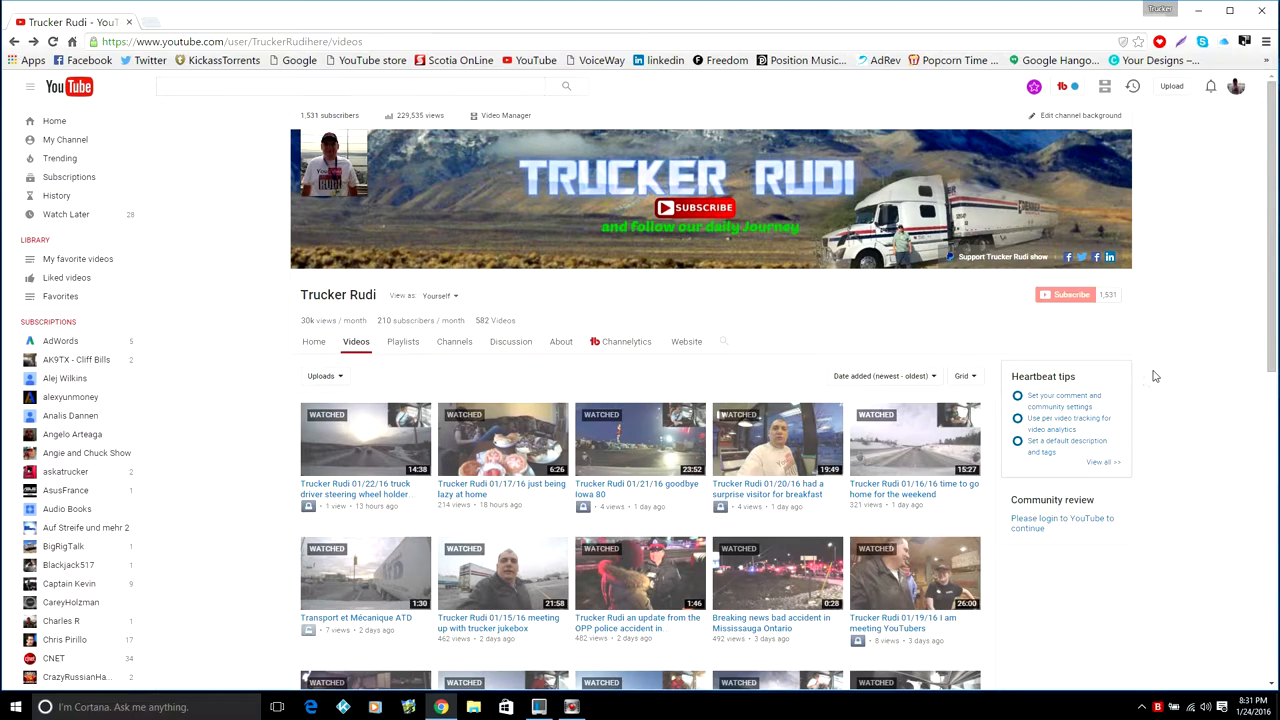
pyautogui.moveTo(1248, 204)
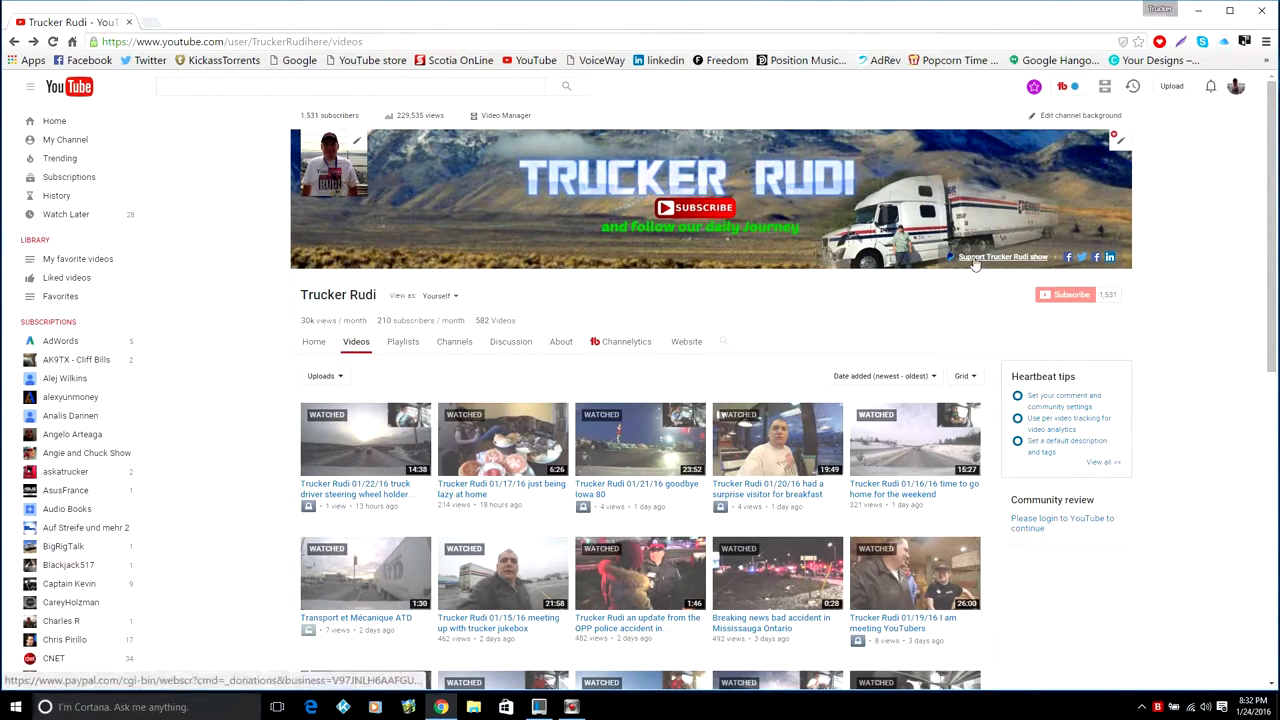
pyautogui.moveTo(1000, 256)
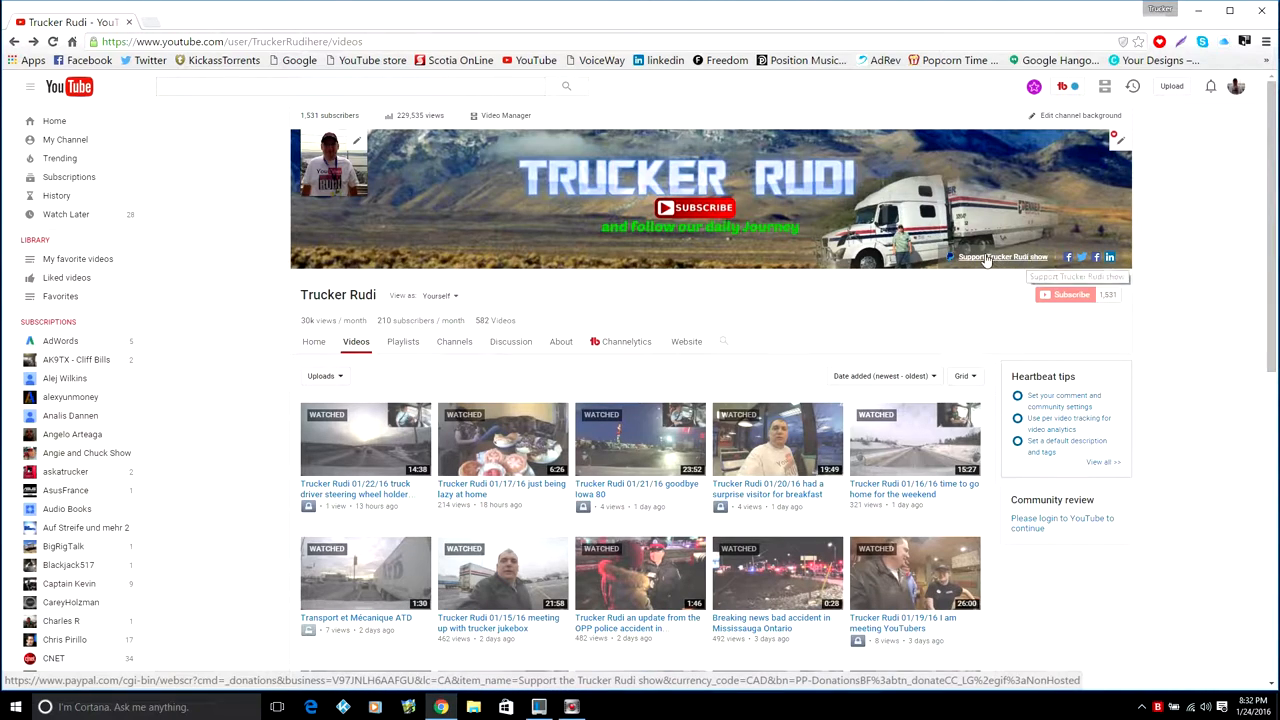
# Step: Reach the Trucker Rudi PayPal donation page from the channel banner's support link
pyautogui.click(1002, 256)
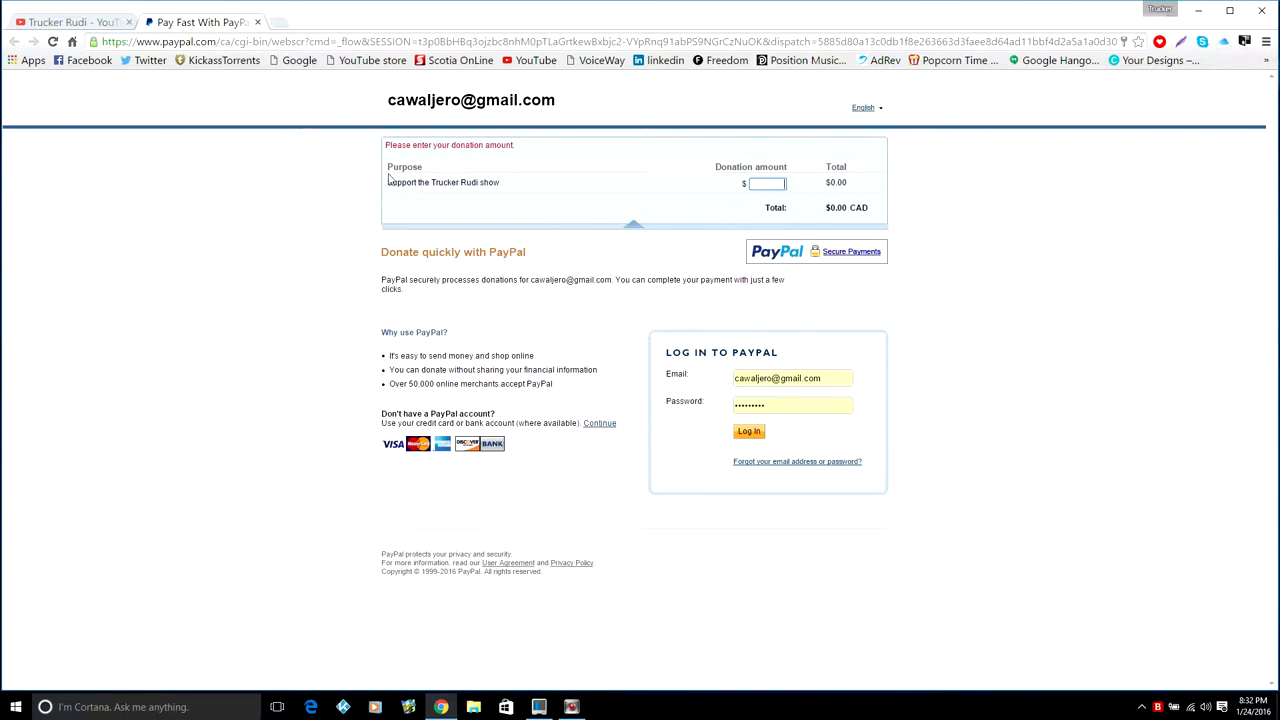
pyautogui.doubleClick(442, 182)
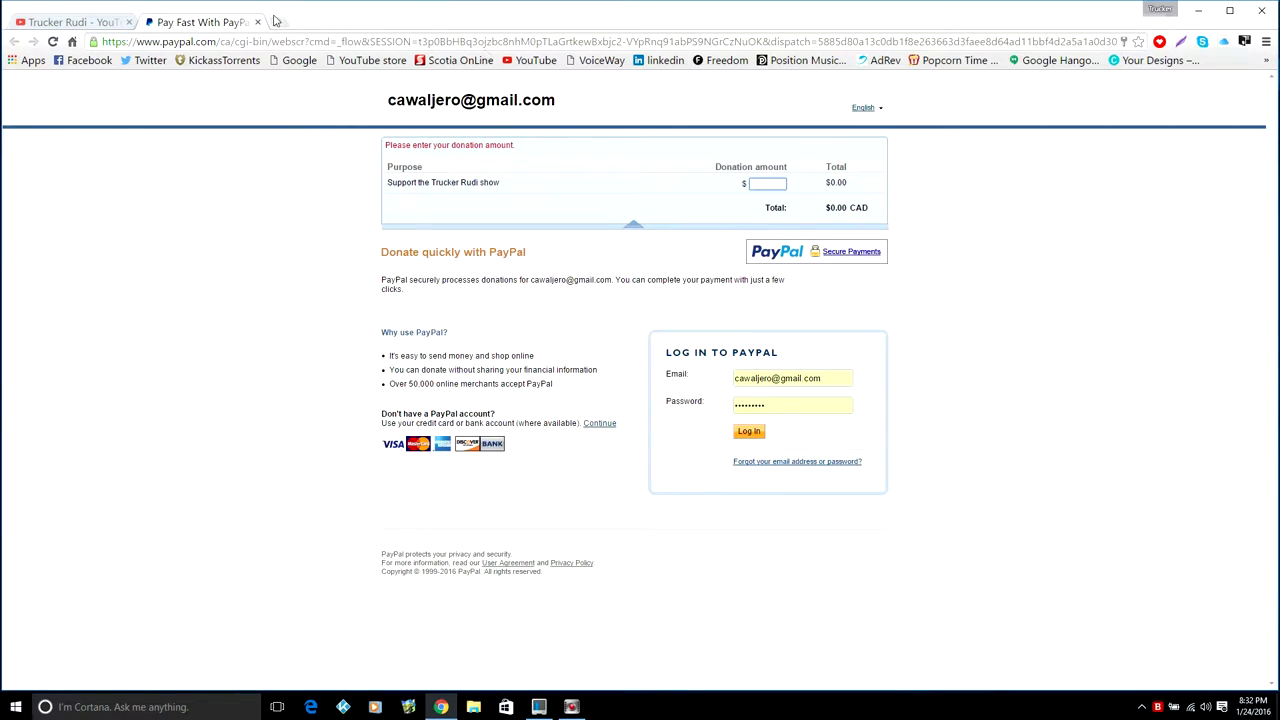
# Step: Back on the YouTube channel, show the About page's Links section with the support links
pyautogui.click(64, 22)
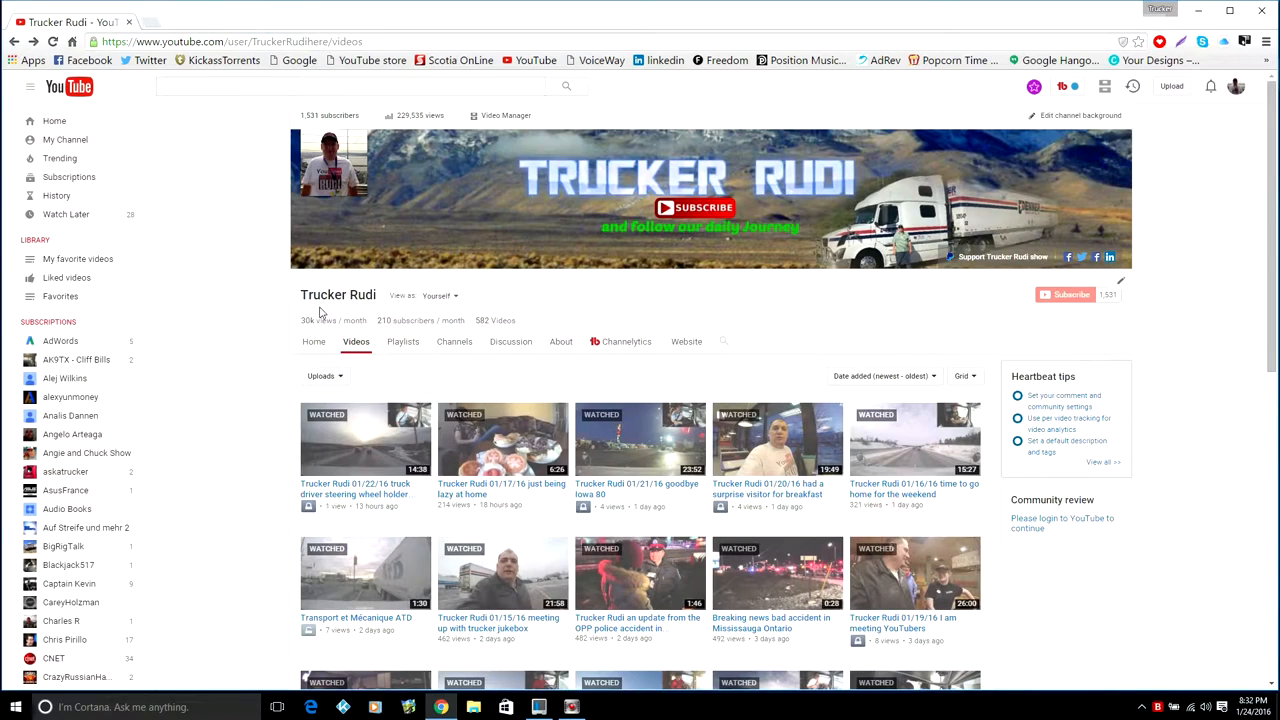
pyautogui.moveTo(584, 360)
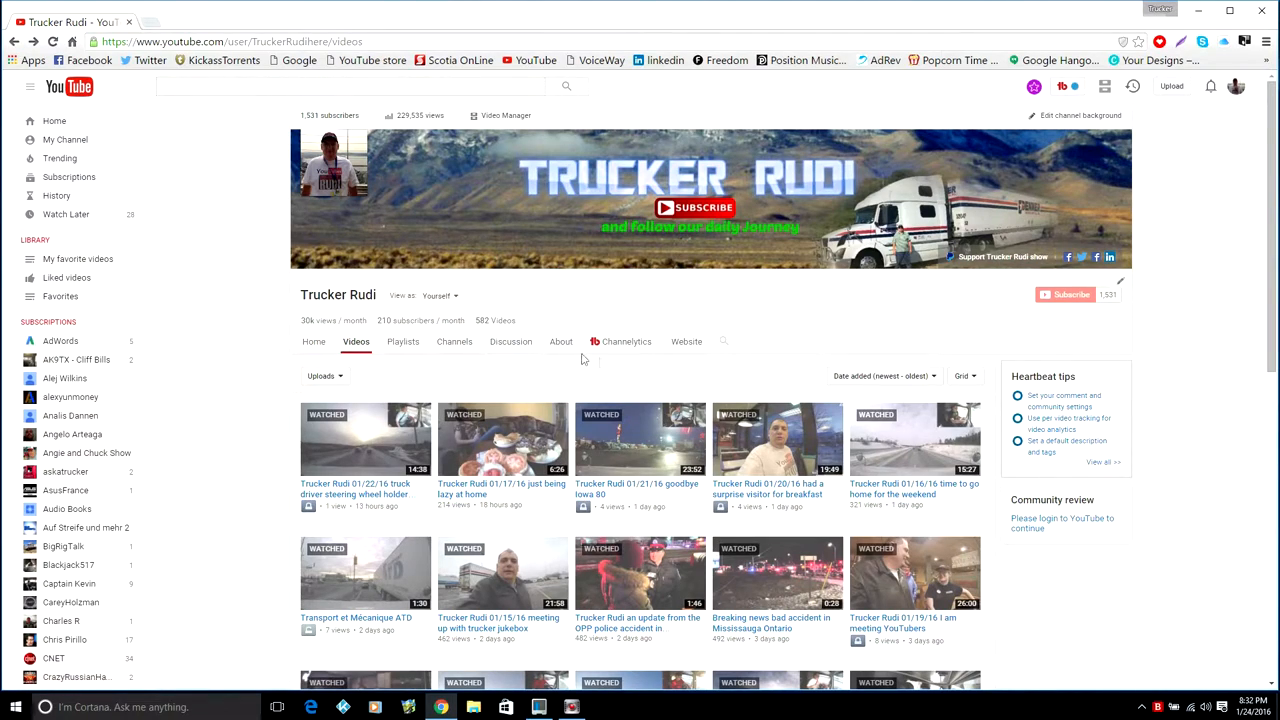
pyautogui.moveTo(1224, 488)
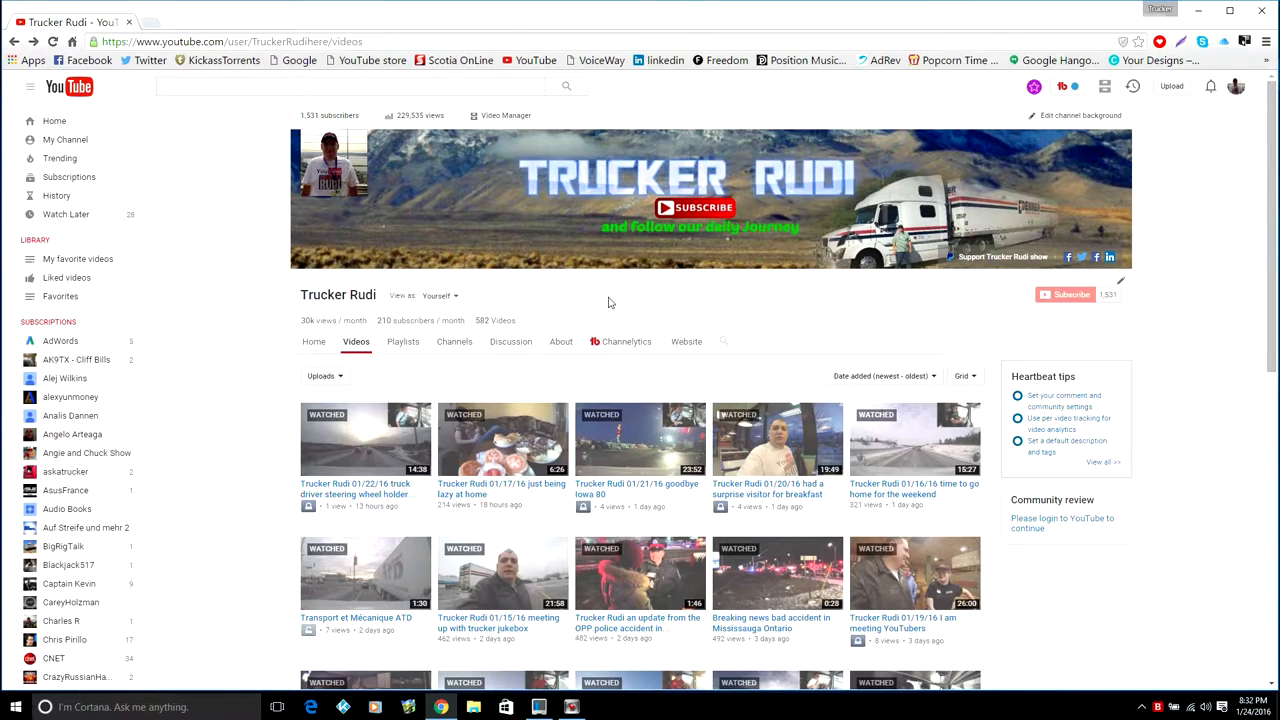
pyautogui.moveTo(560, 340)
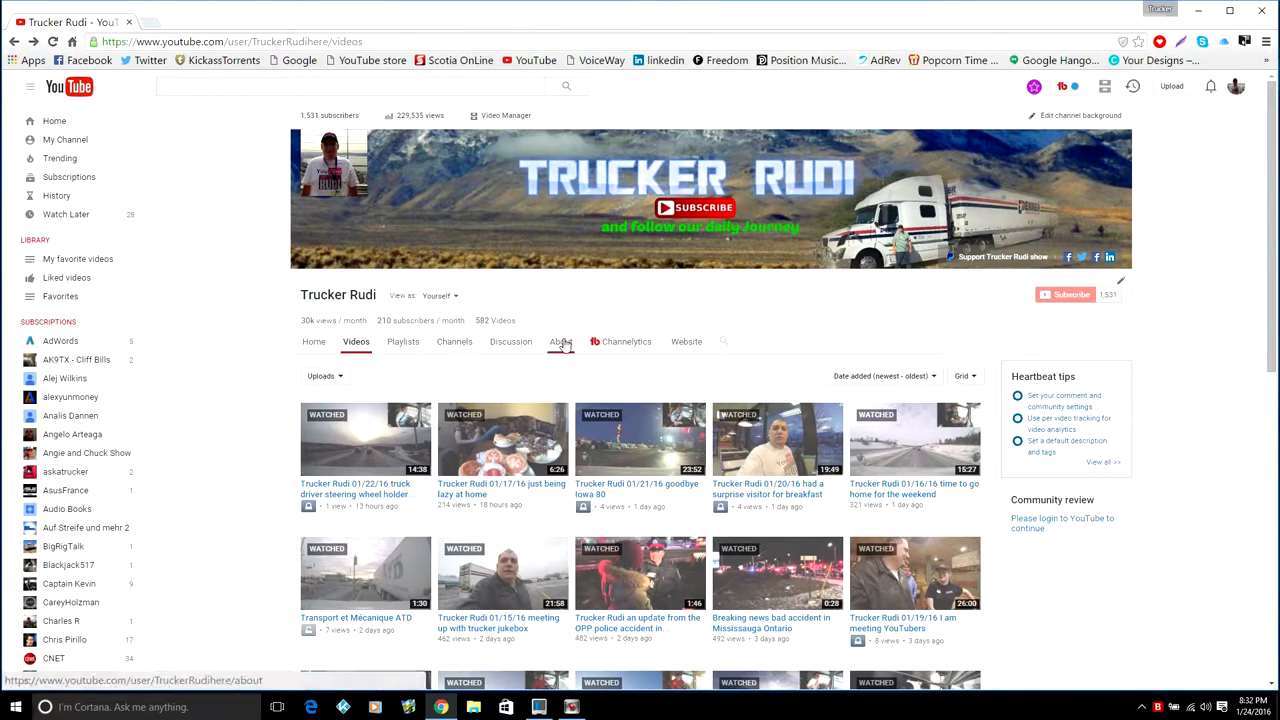
pyautogui.click(560, 342)
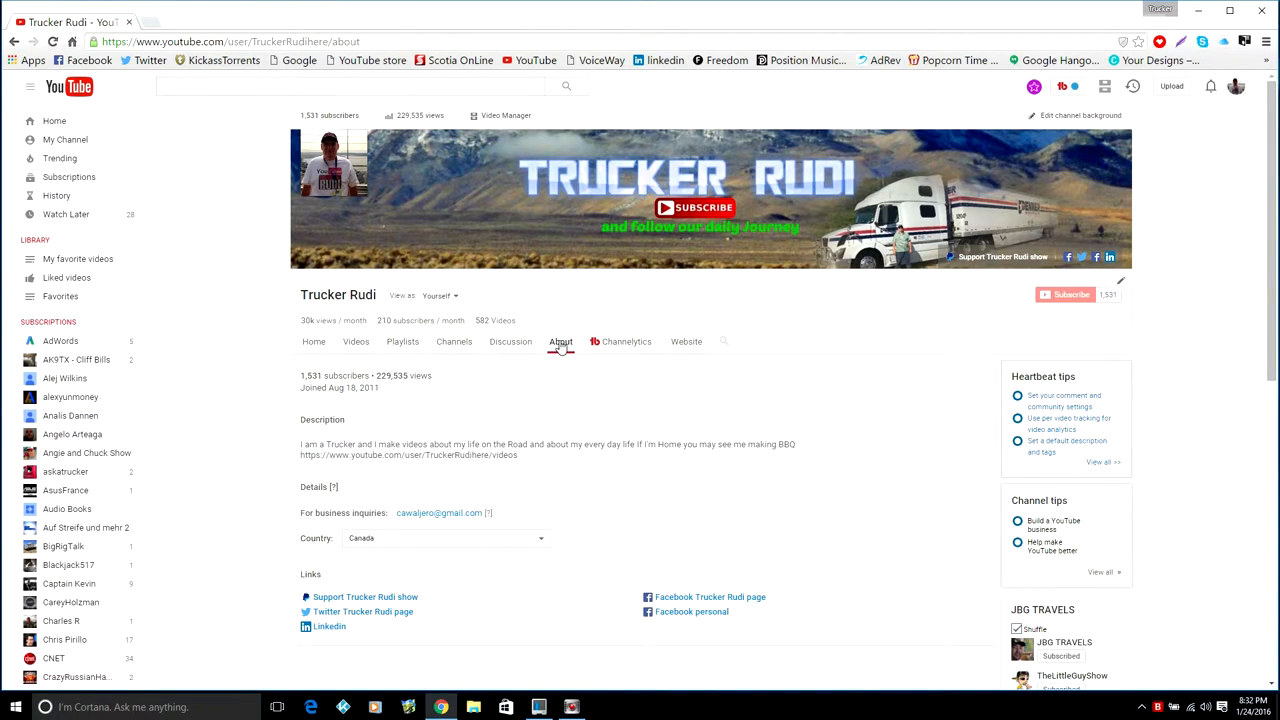
pyautogui.scroll(-3)
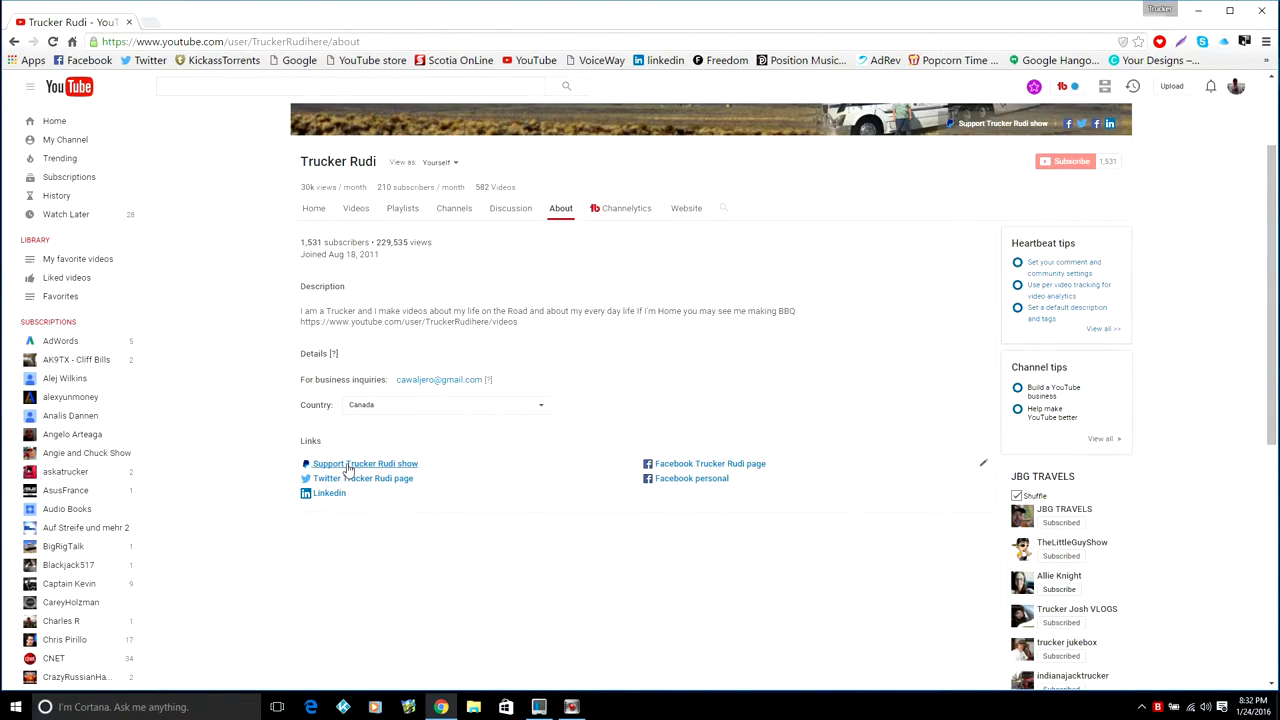
pyautogui.moveTo(364, 464)
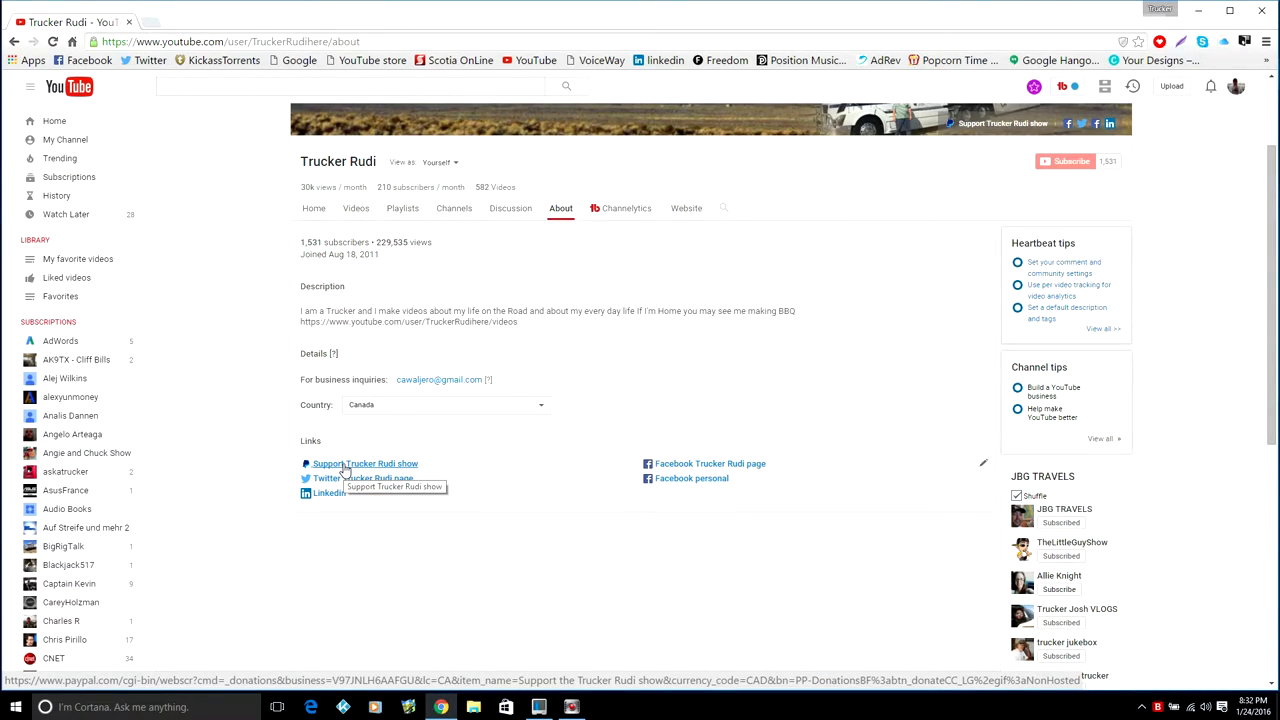
# Step: Reach the PayPal donation page from the About page's support link, then return to YouTube
pyautogui.click(364, 464)
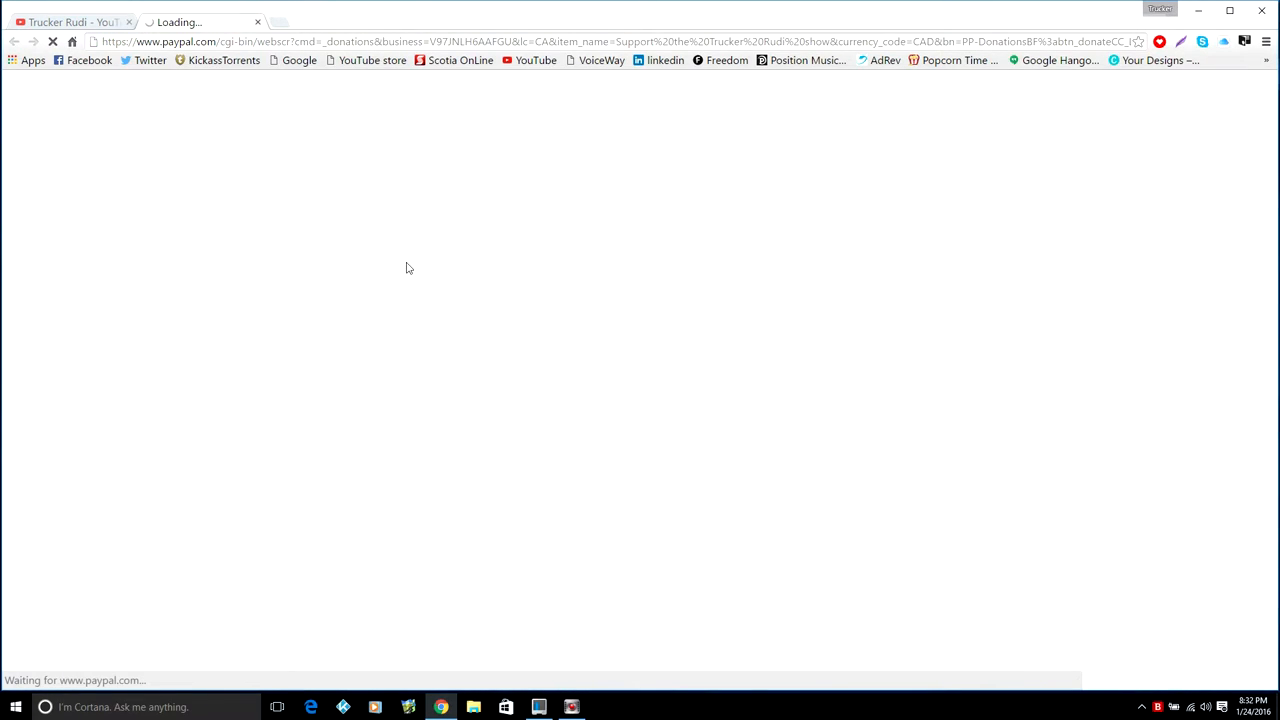
pyautogui.moveTo(244, 184)
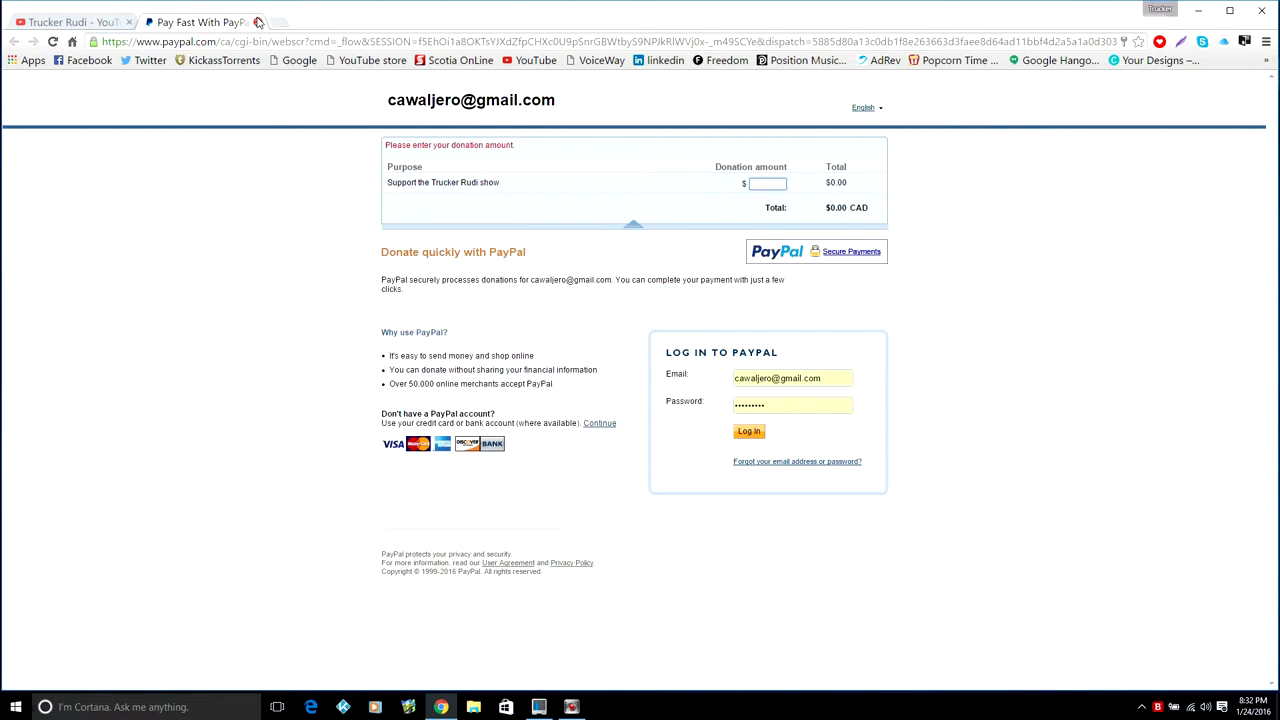
pyautogui.click(70, 22)
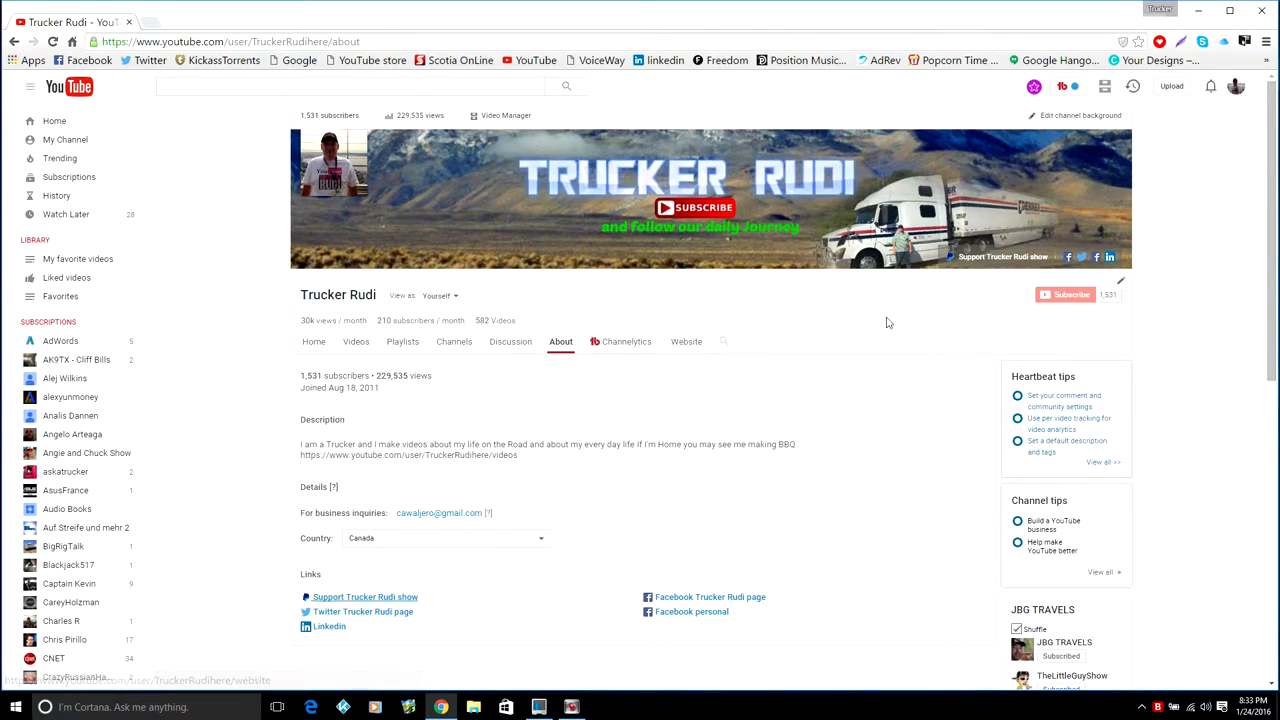
pyautogui.moveTo(356, 340)
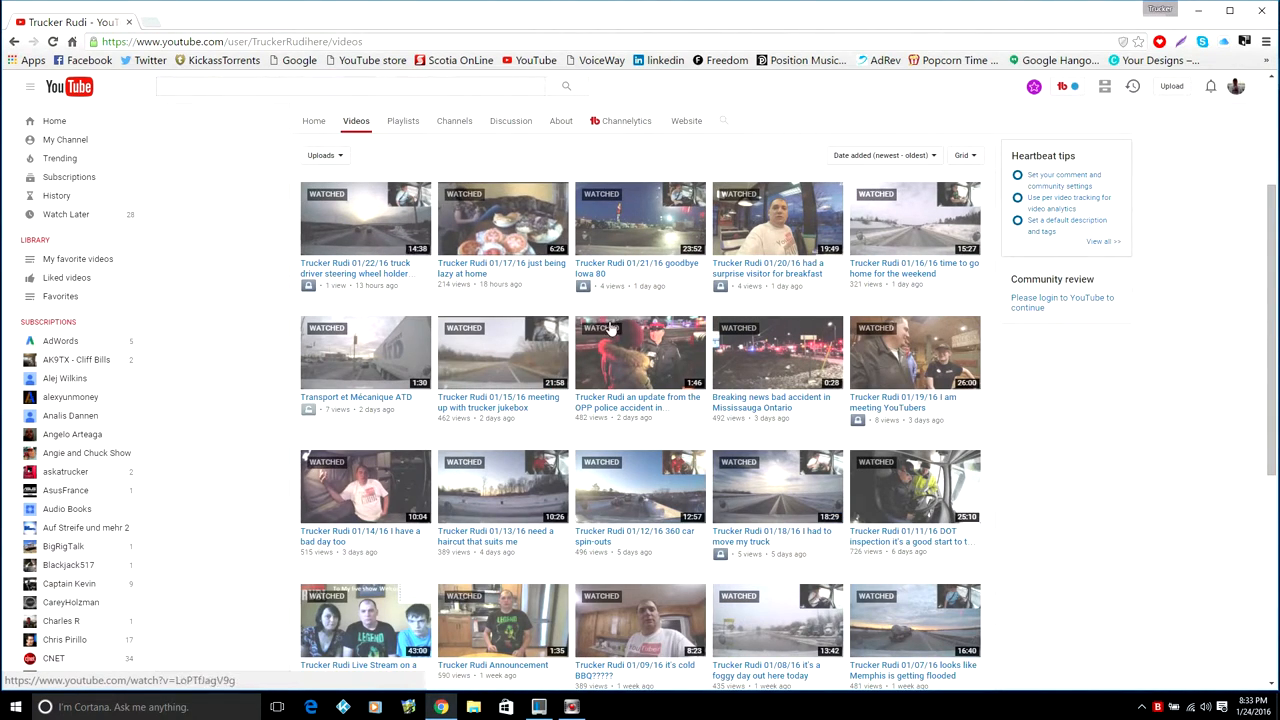
# Step: Play 'Trucker Rudi 01/17/16 just being lazy at home' and expand its description to the donation link
pyautogui.click(364, 218)
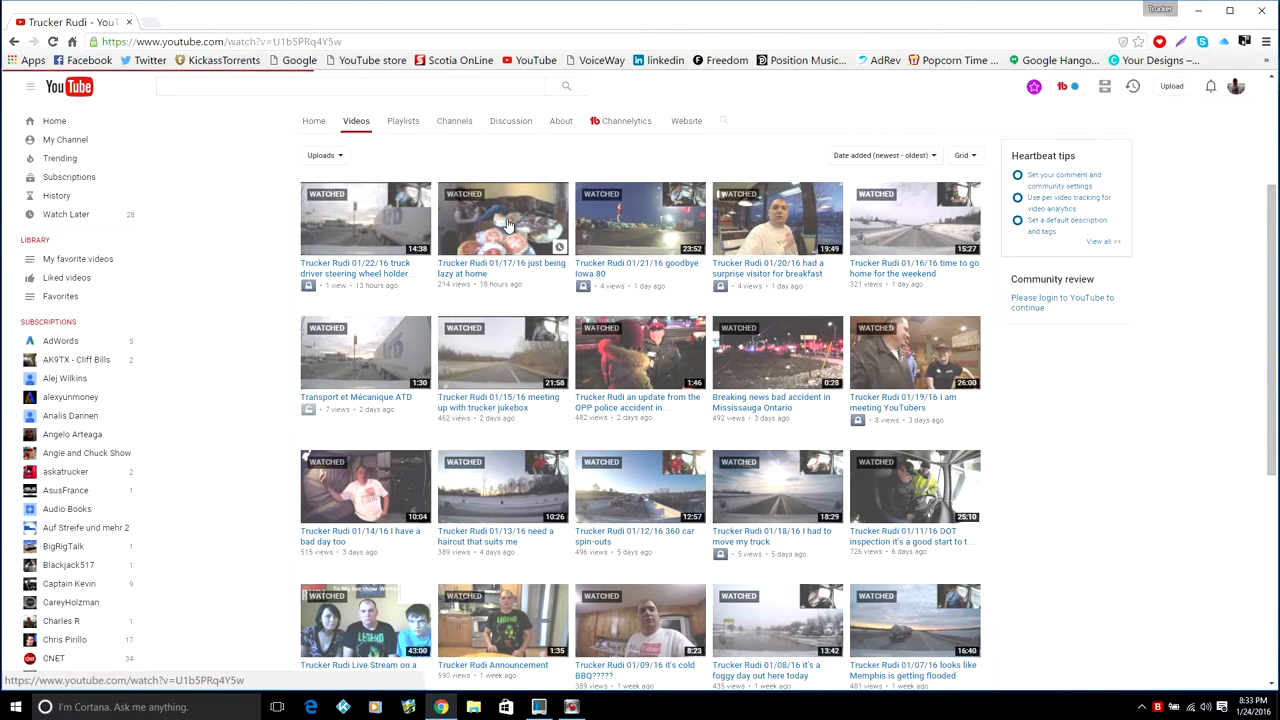
pyautogui.click(502, 218)
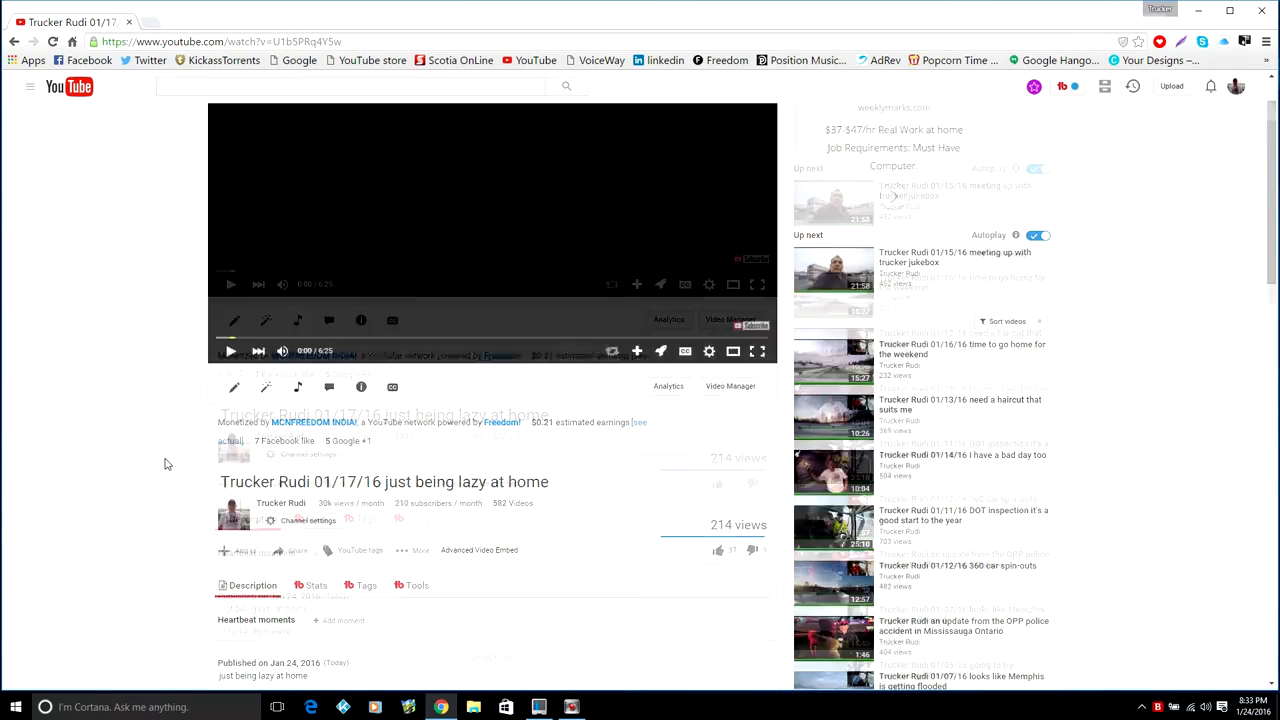
pyautogui.scroll(-3)
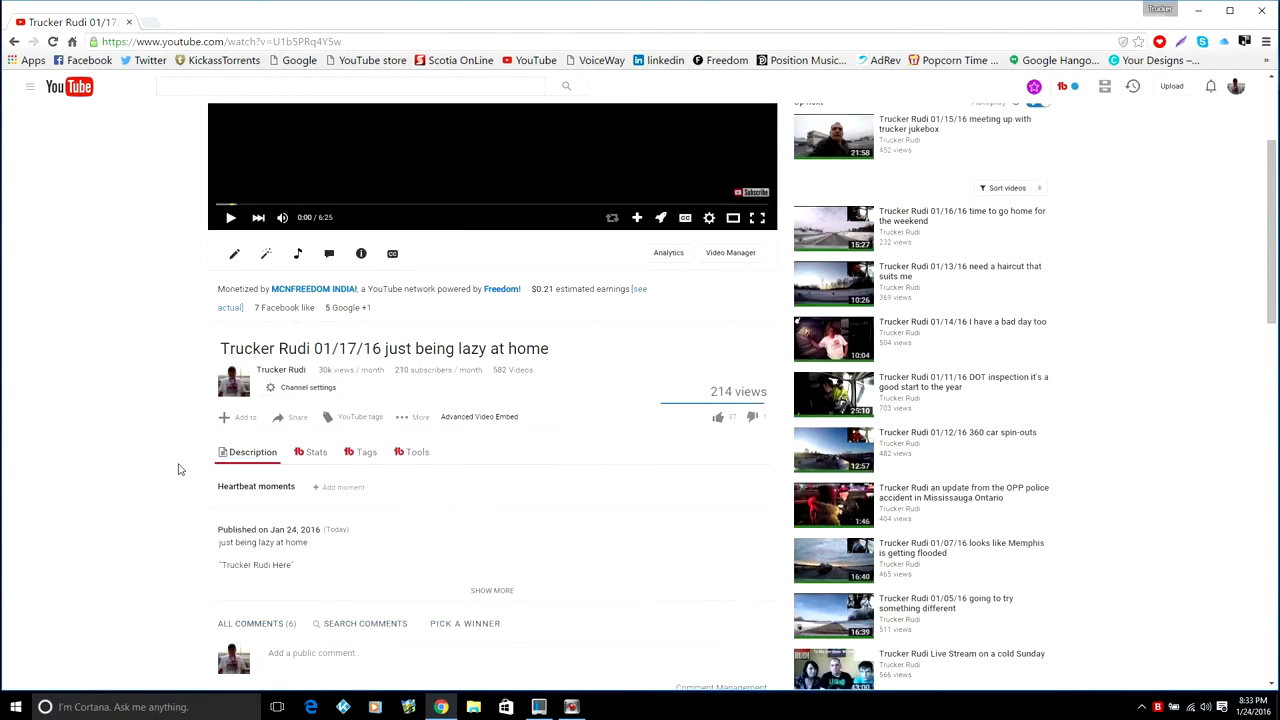
pyautogui.scroll(-3)
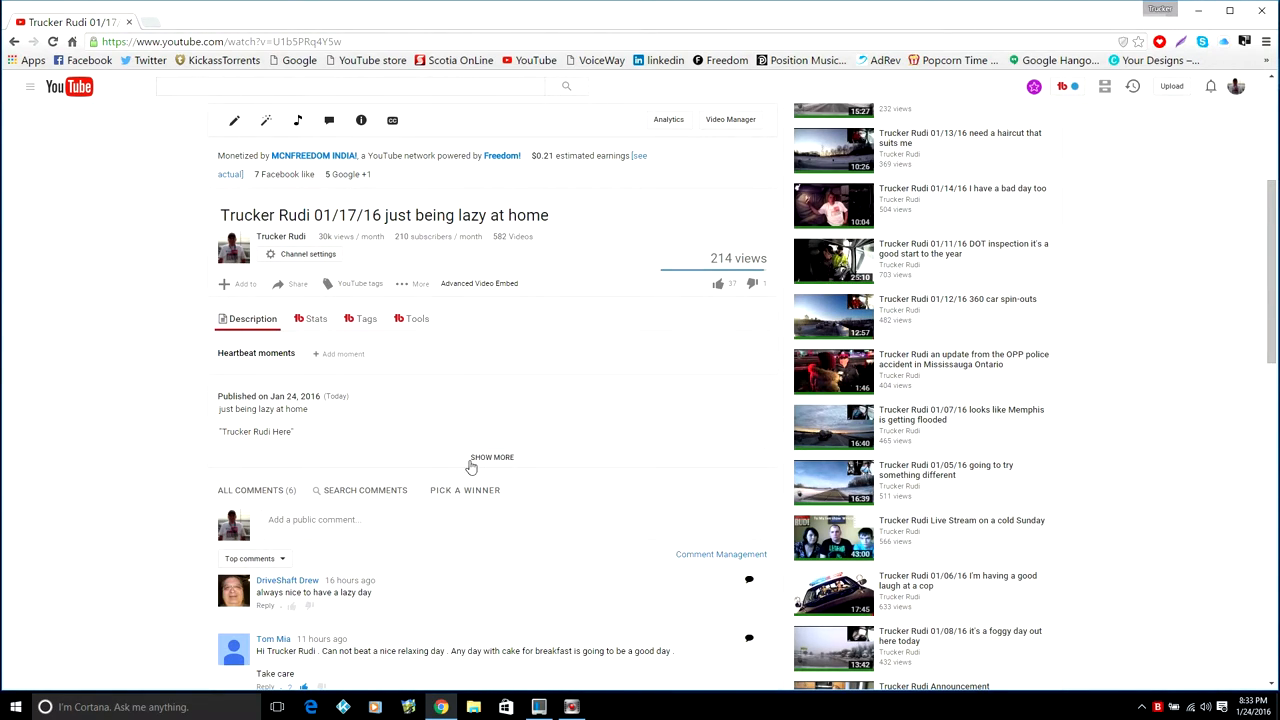
pyautogui.click(492, 456)
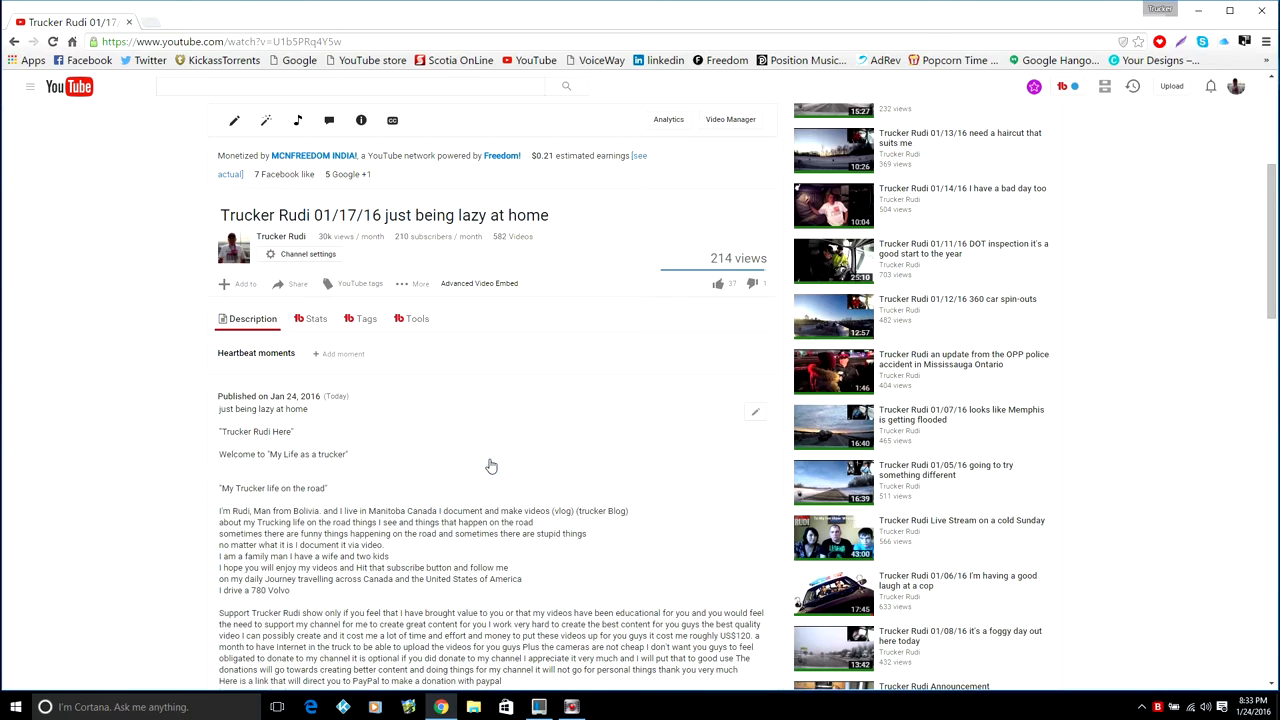
pyautogui.scroll(-3)
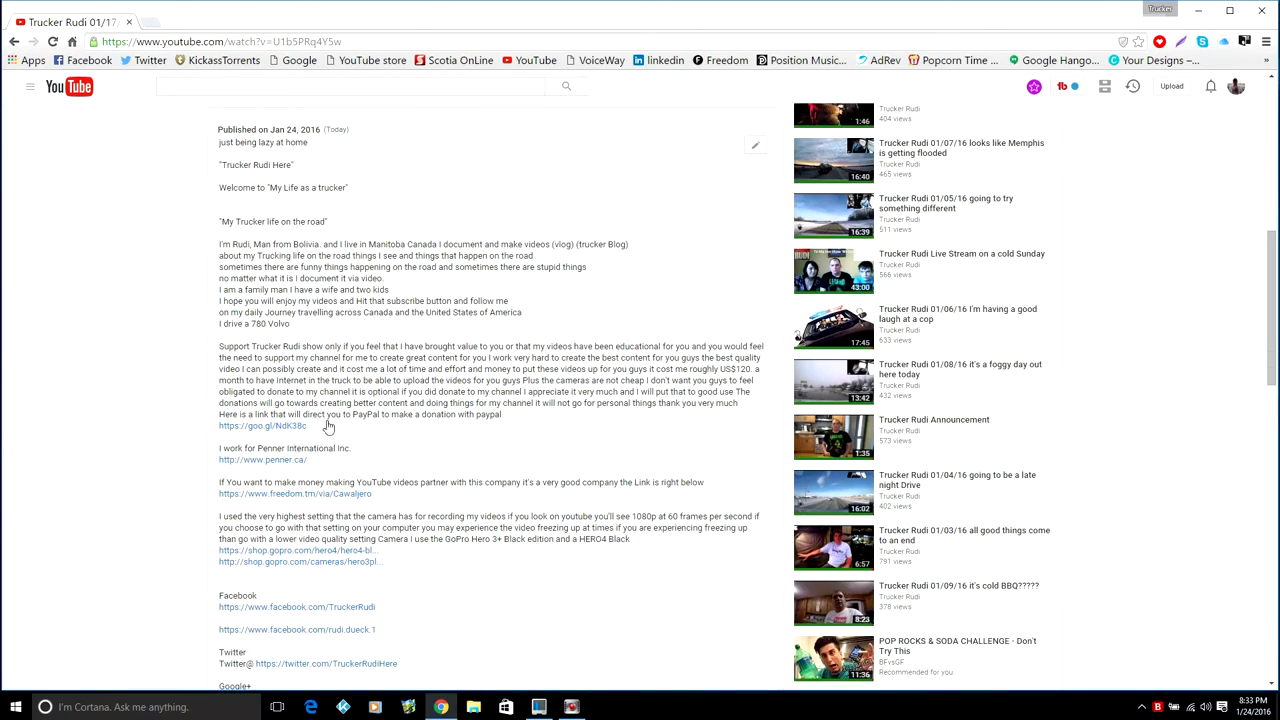
pyautogui.moveTo(500, 420)
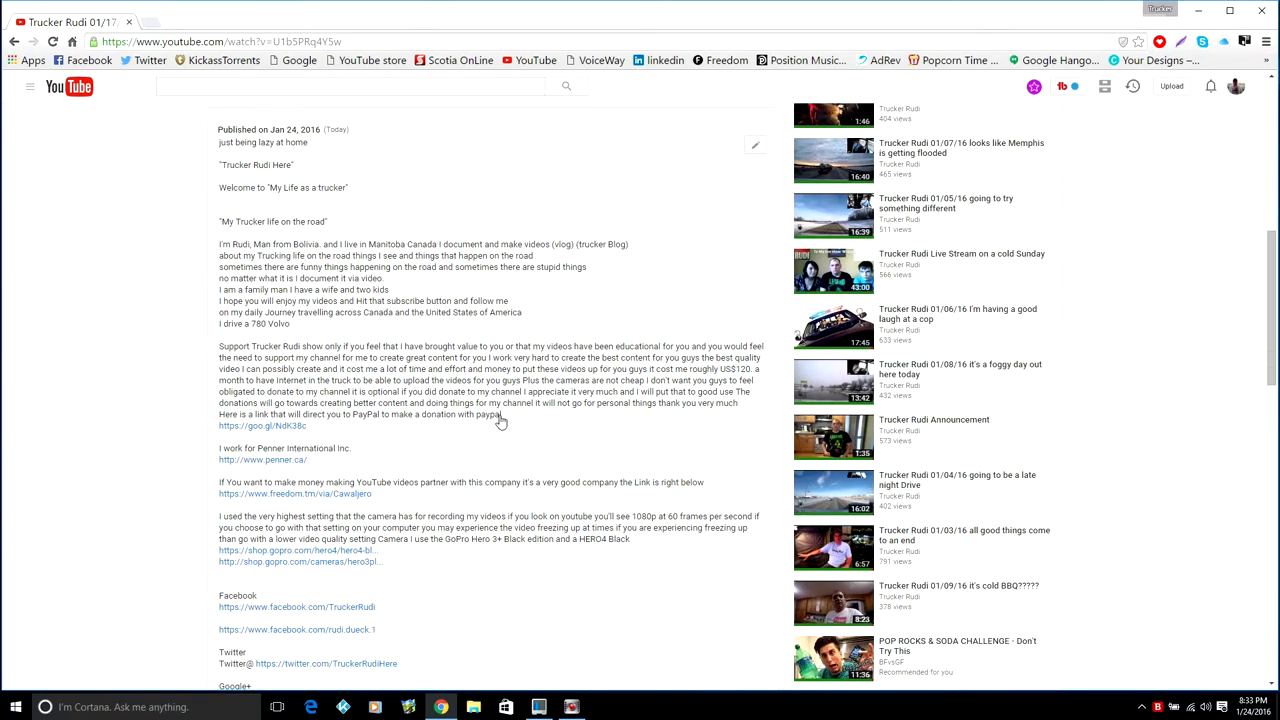
pyautogui.moveTo(264, 436)
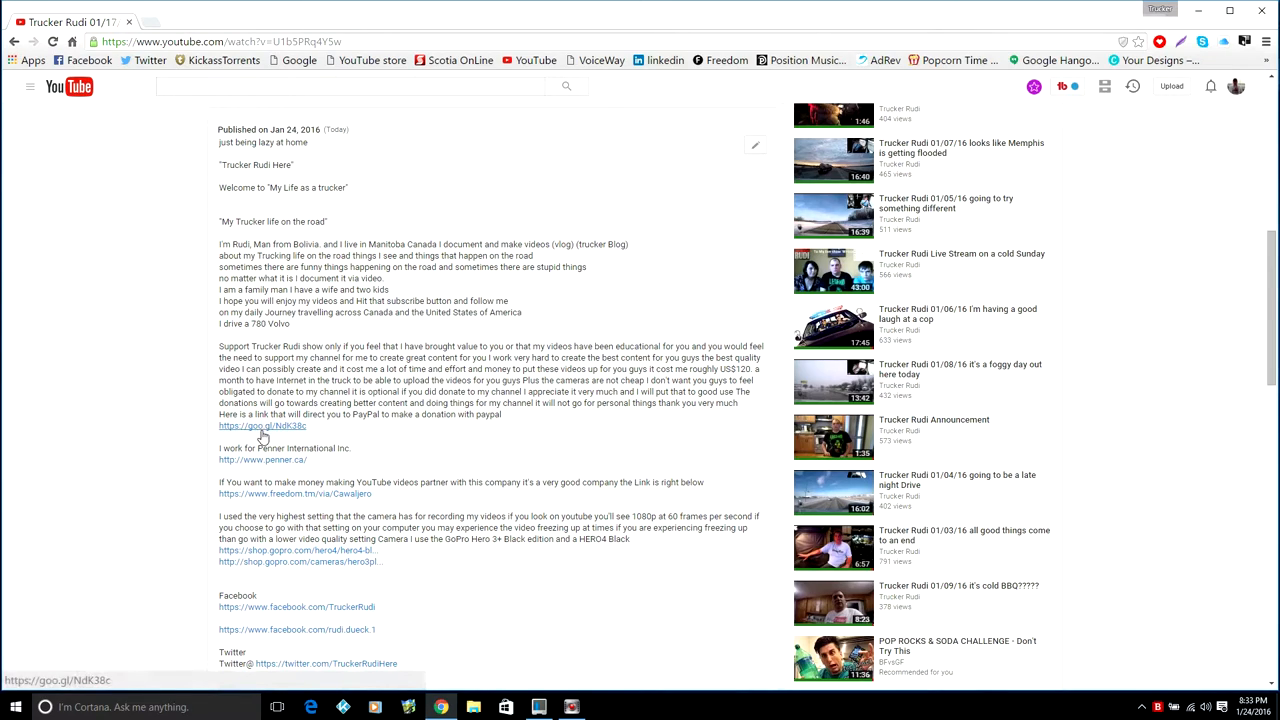
# Step: Reach the PayPal donation page from the goo.gl short link in the description
pyautogui.click(262, 424)
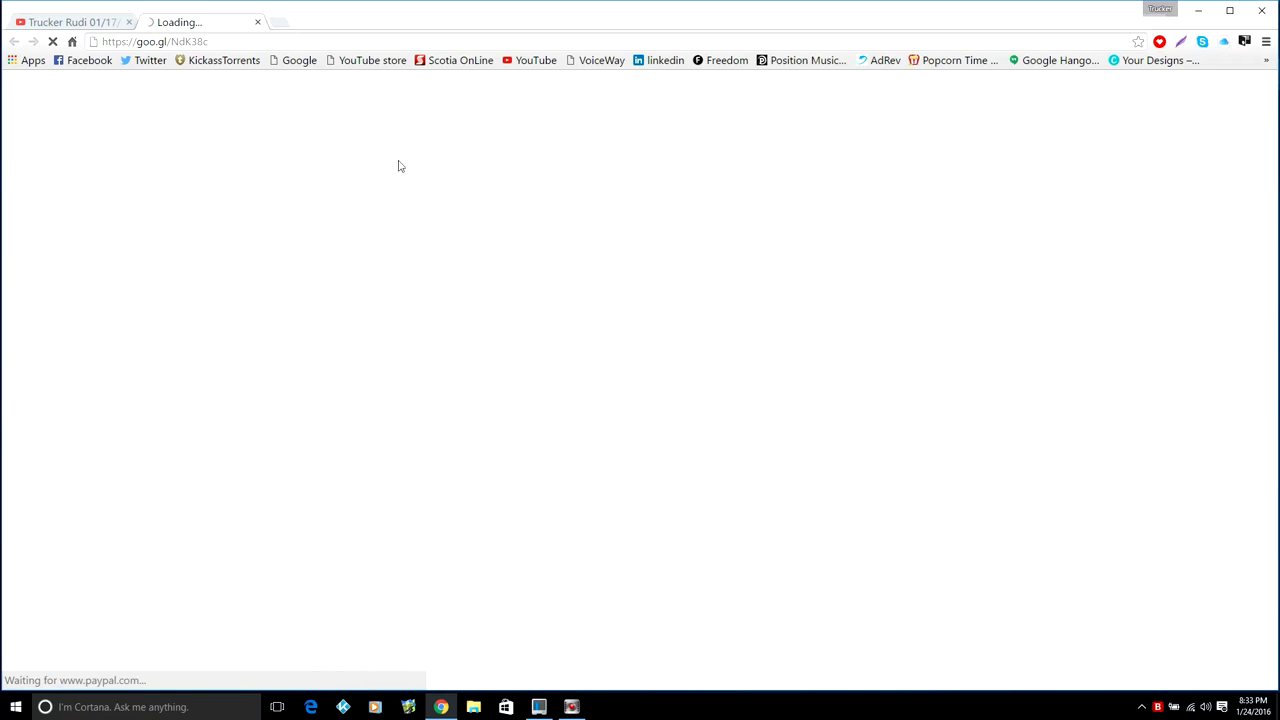
pyautogui.moveTo(584, 206)
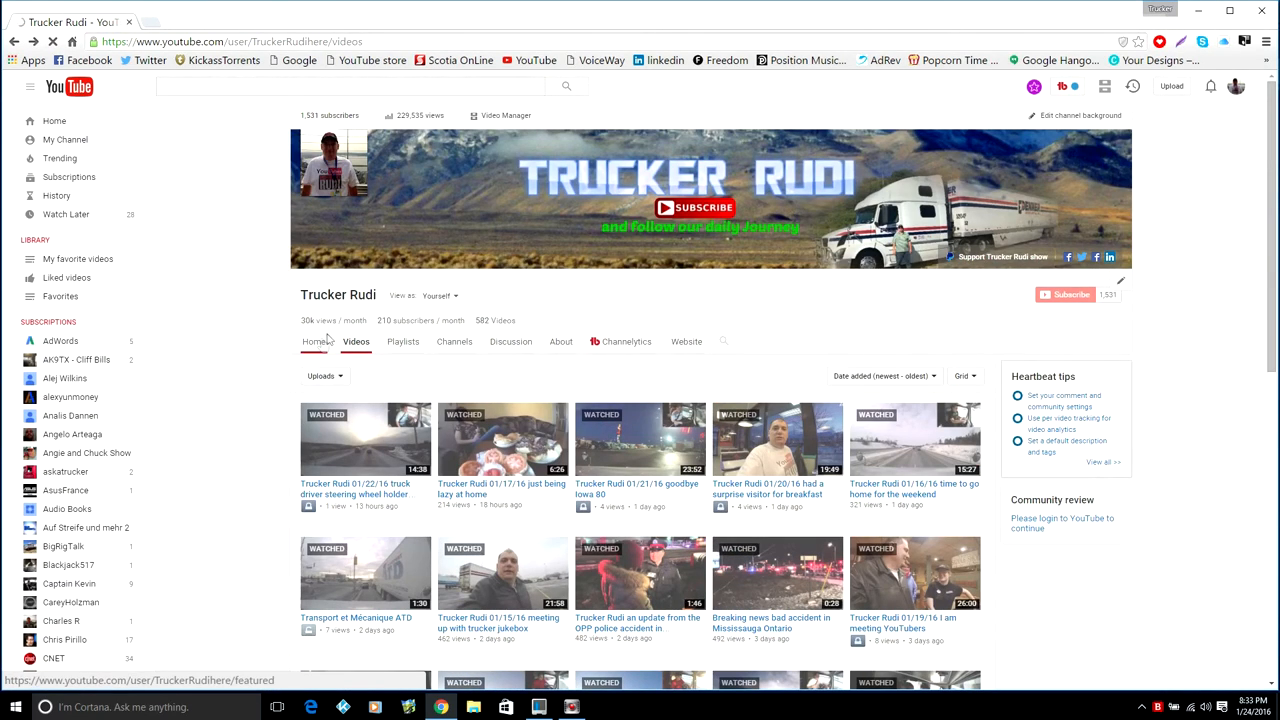
# Step: Show the Trucker Rudi channel's Home page with its featured videos
pyautogui.click(314, 340)
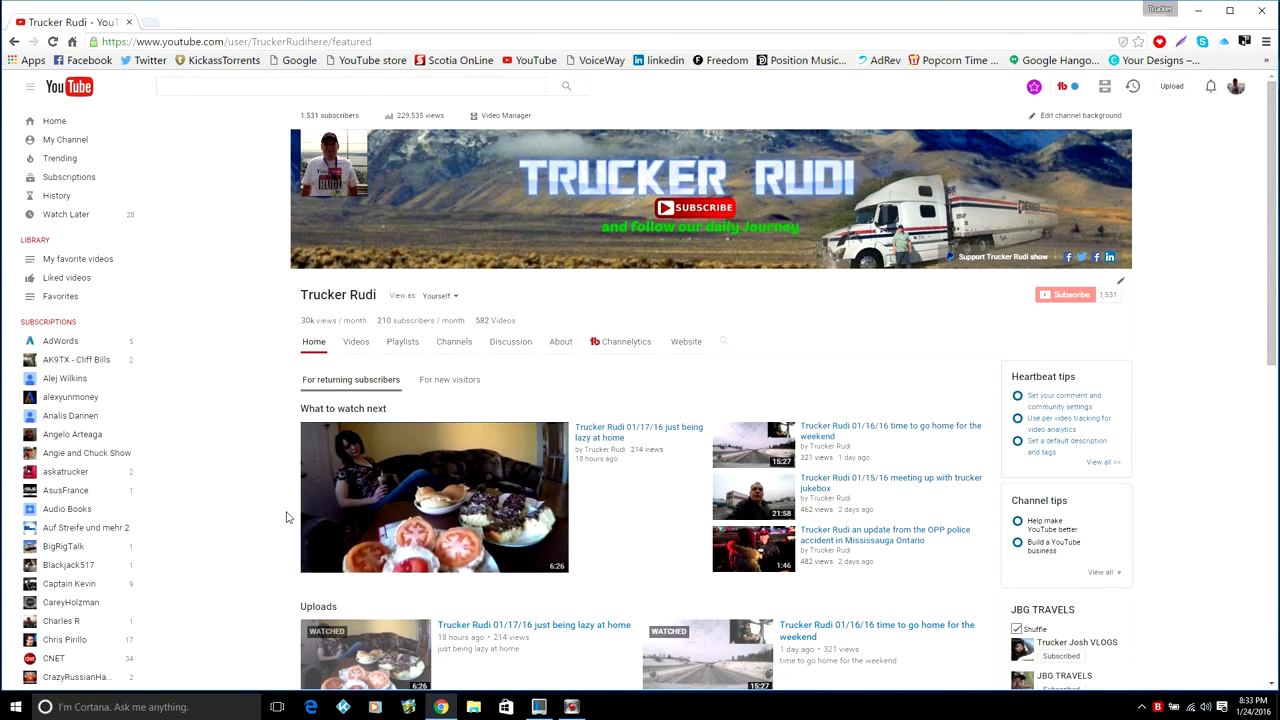
pyautogui.moveTo(1200, 164)
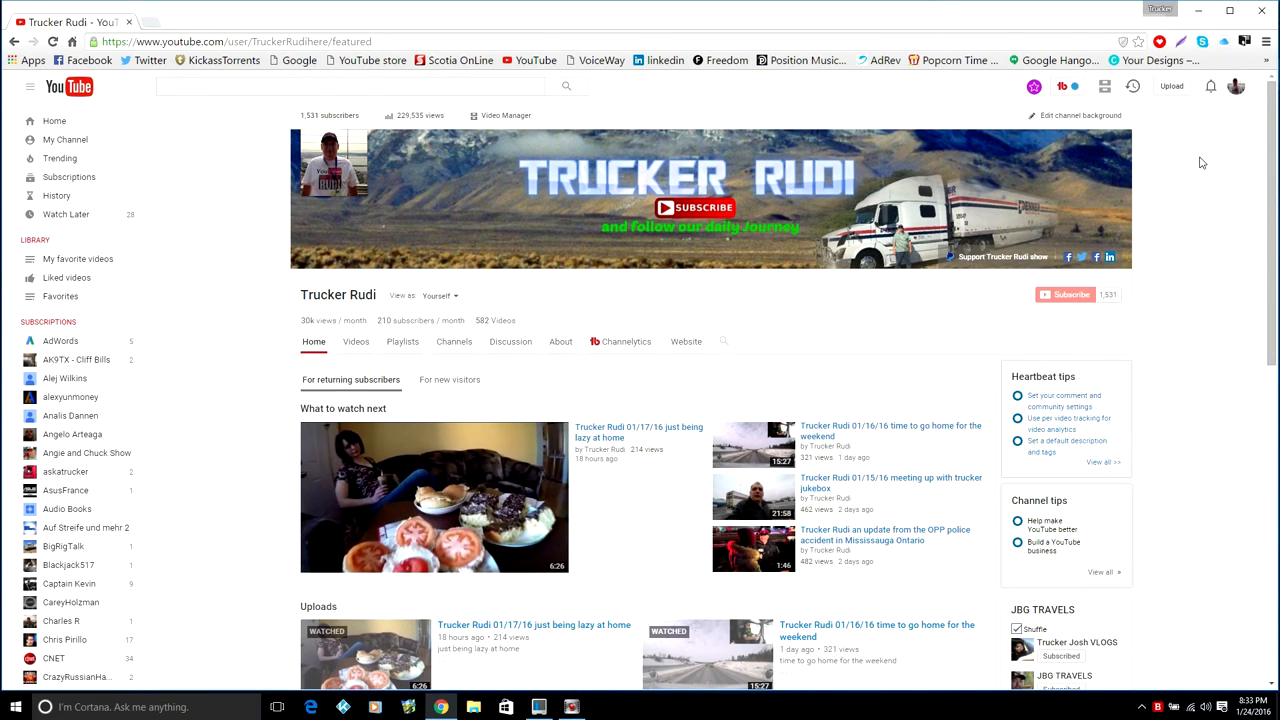